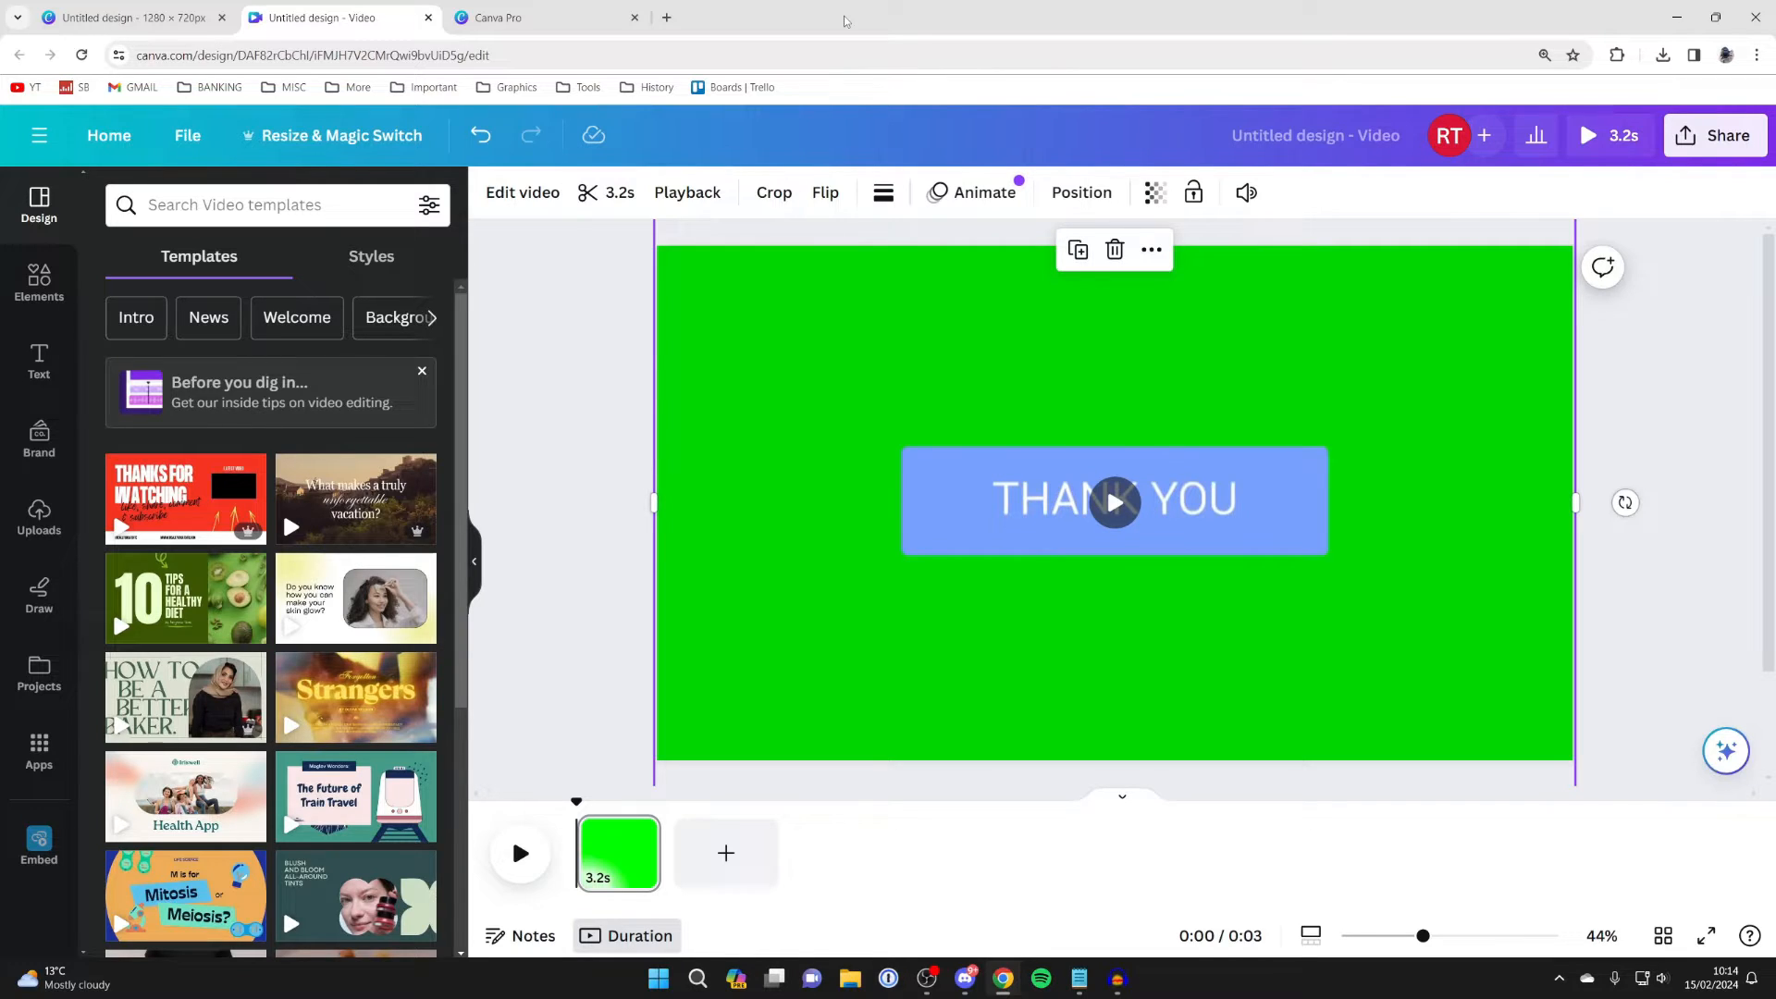
mouse_move(435, 127)
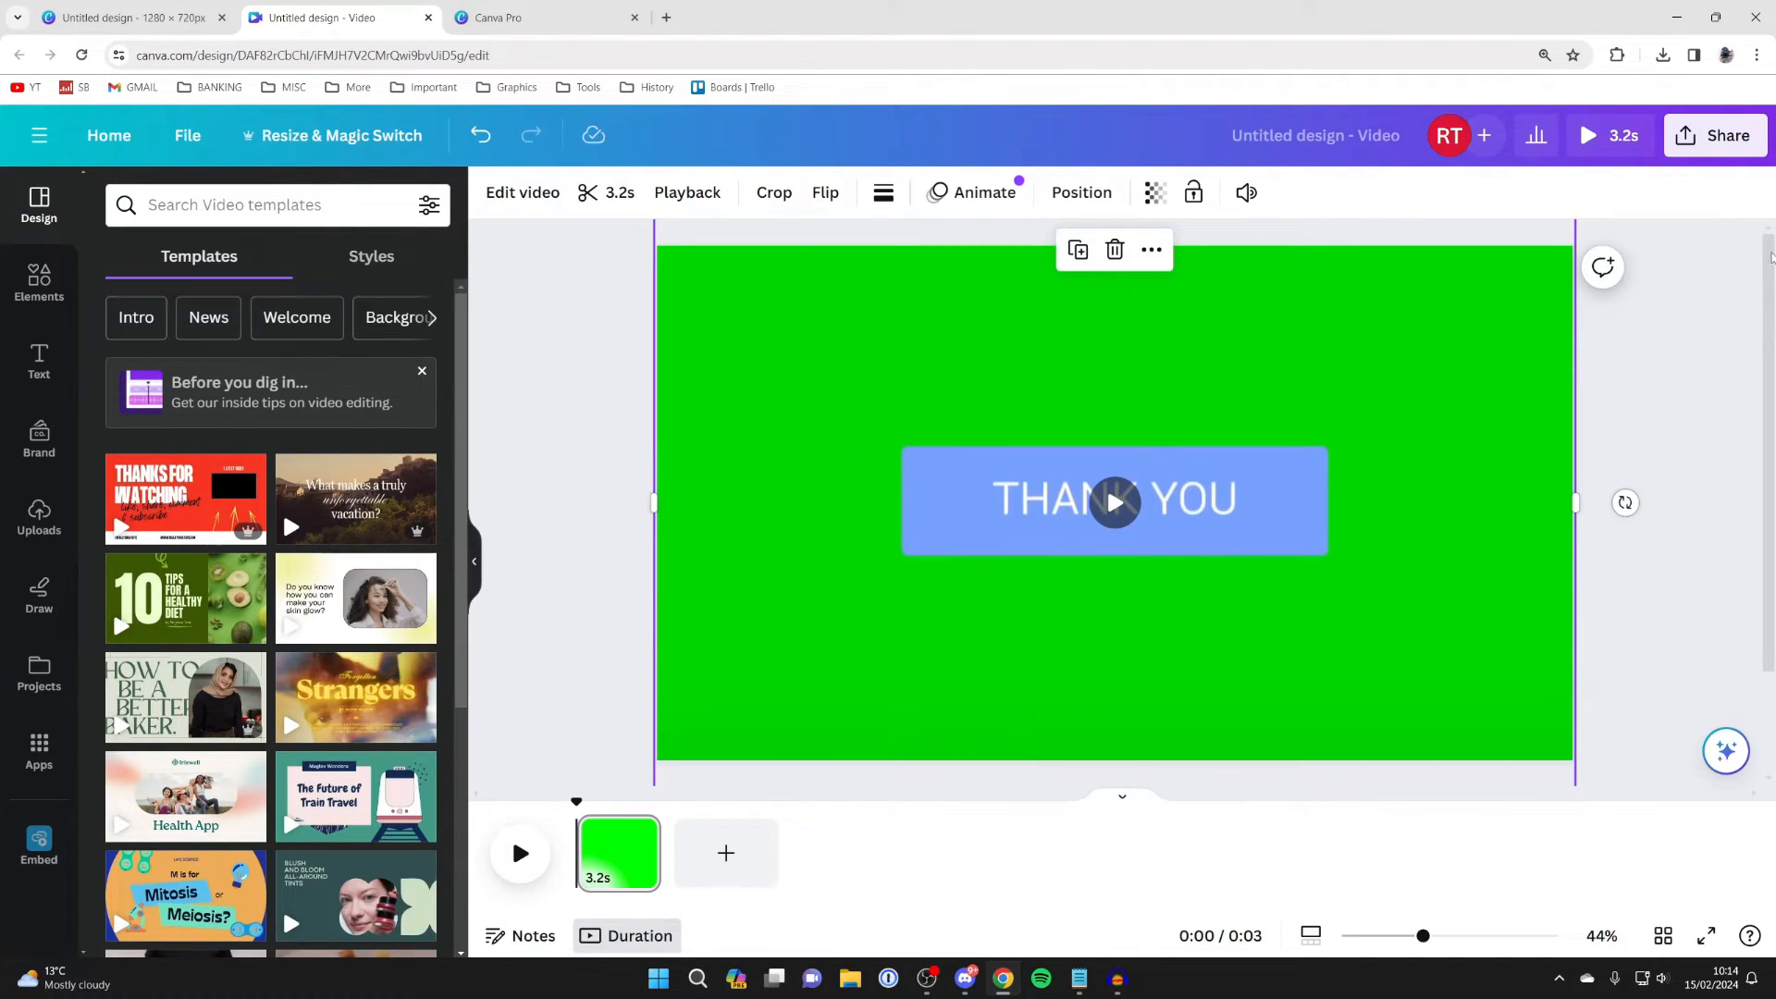
mouse_move(1637, 485)
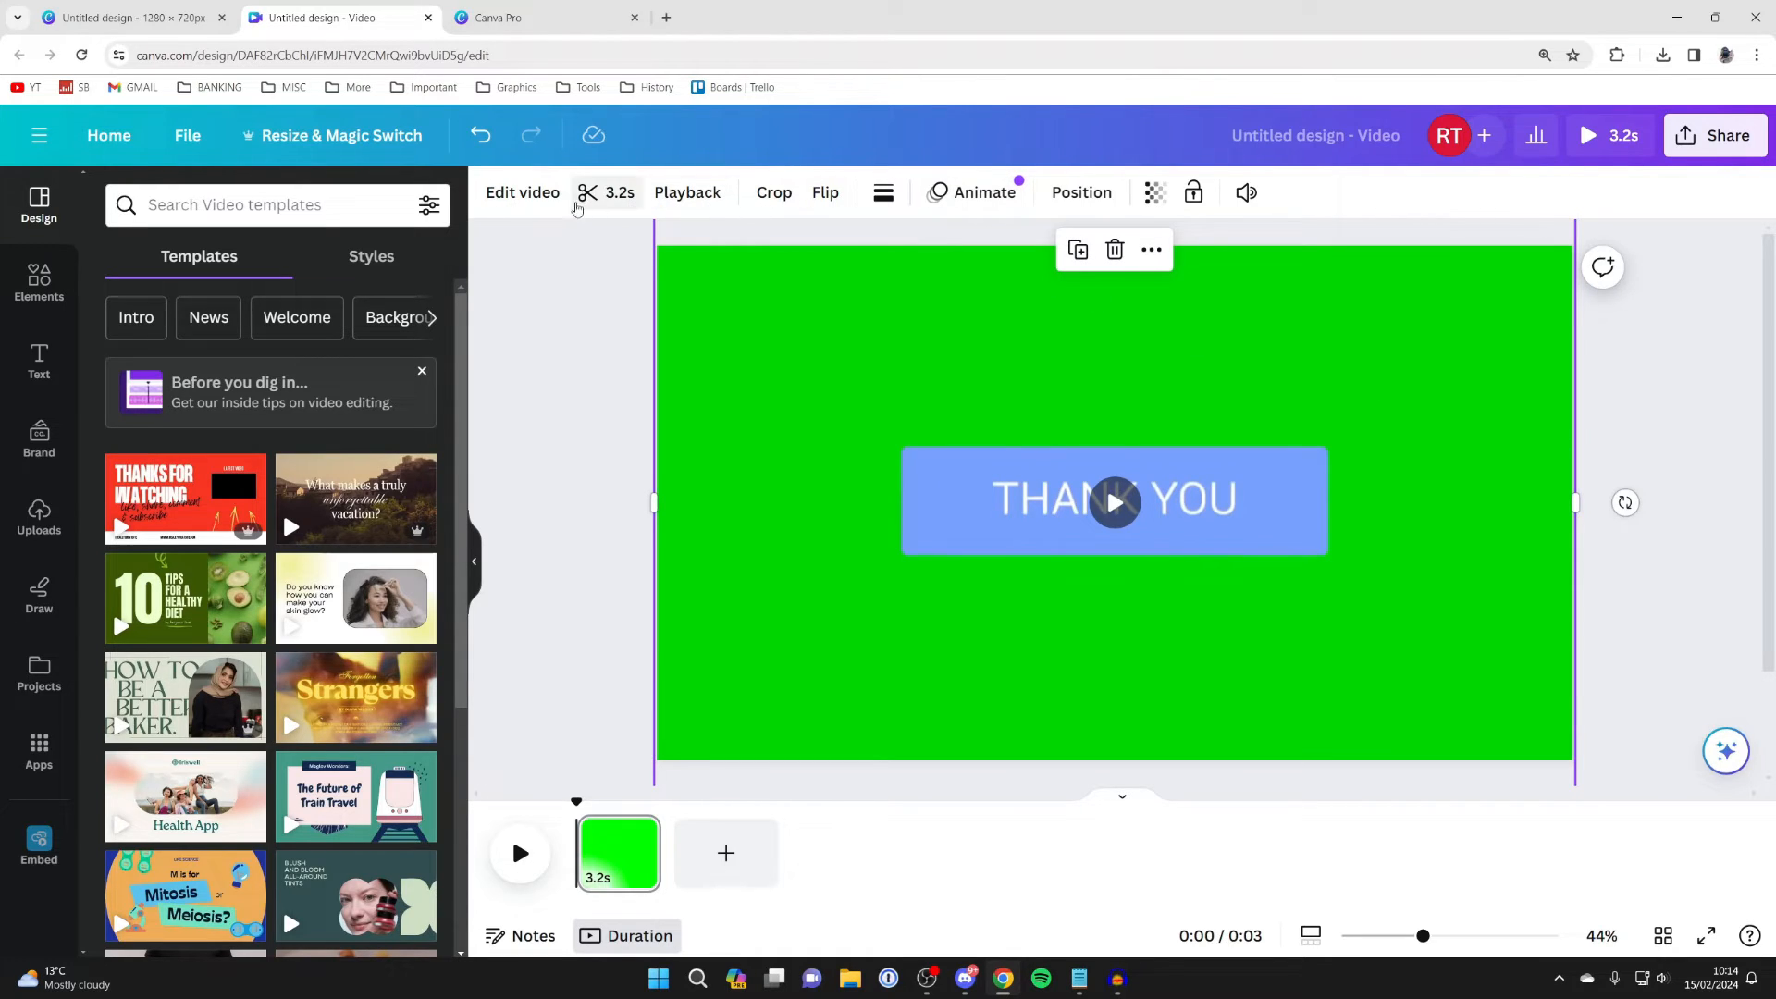
mouse_move(521, 192)
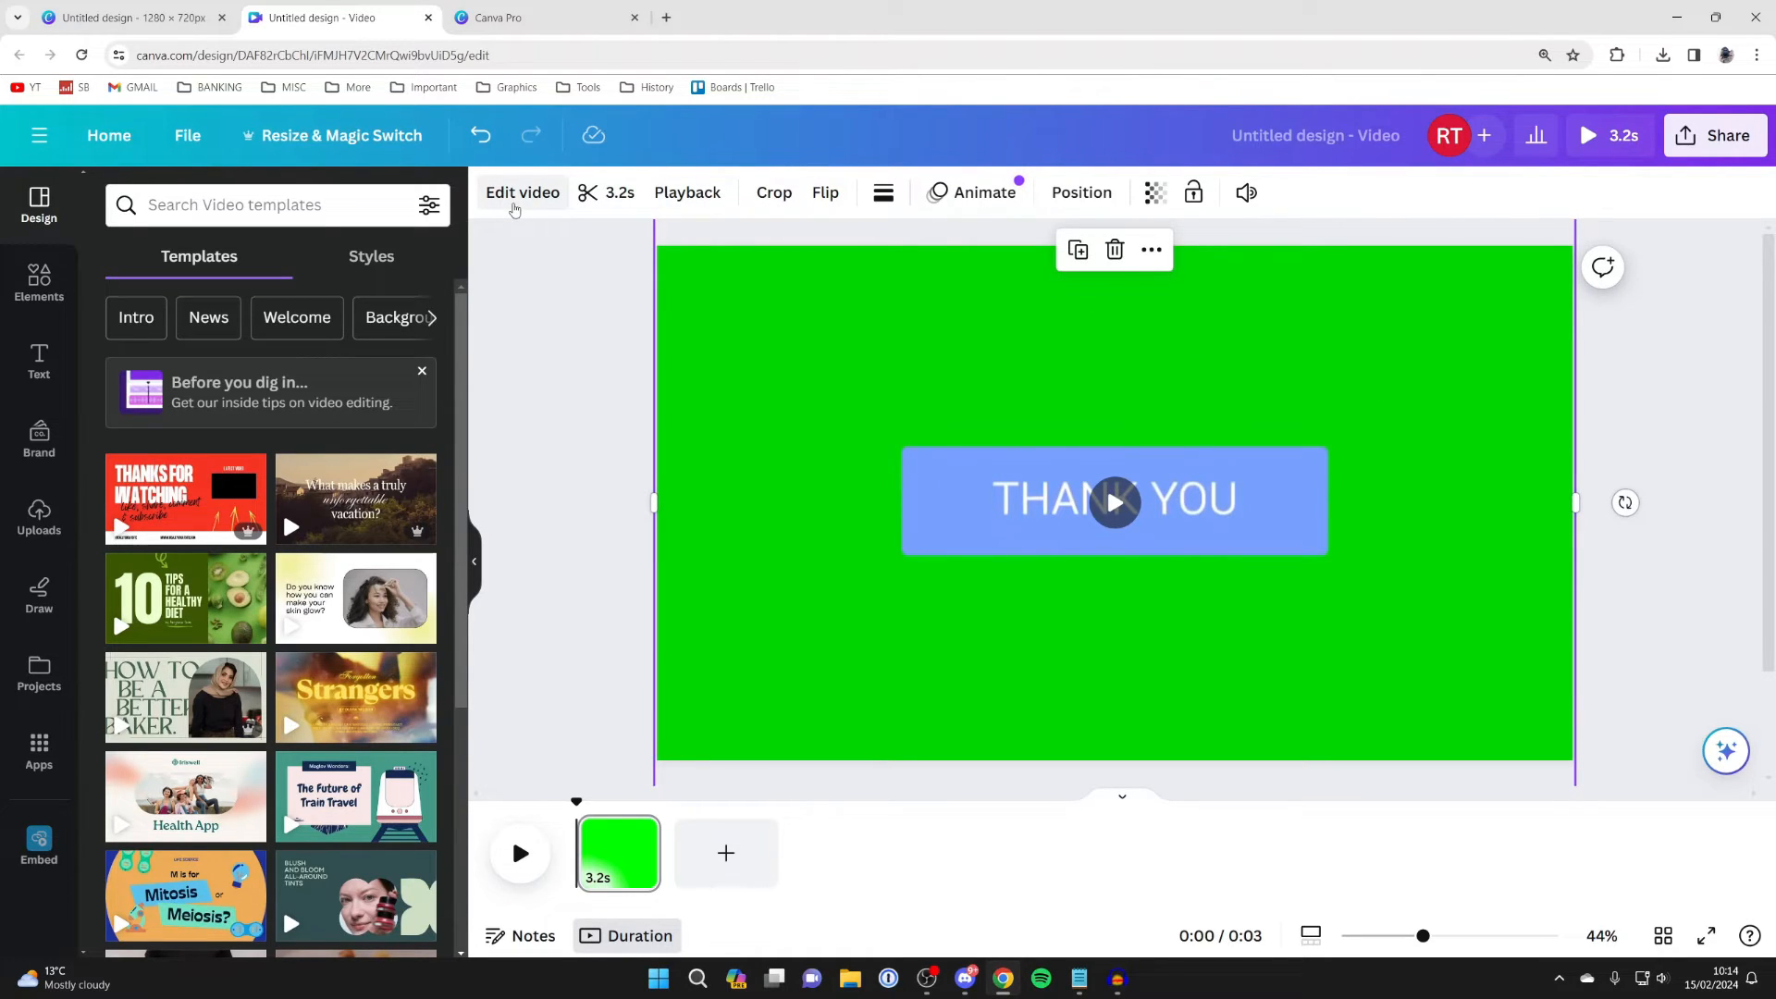
Bring up the Edit video effects panel for the selected green-screen THANK YOU clip.
left_click(522, 192)
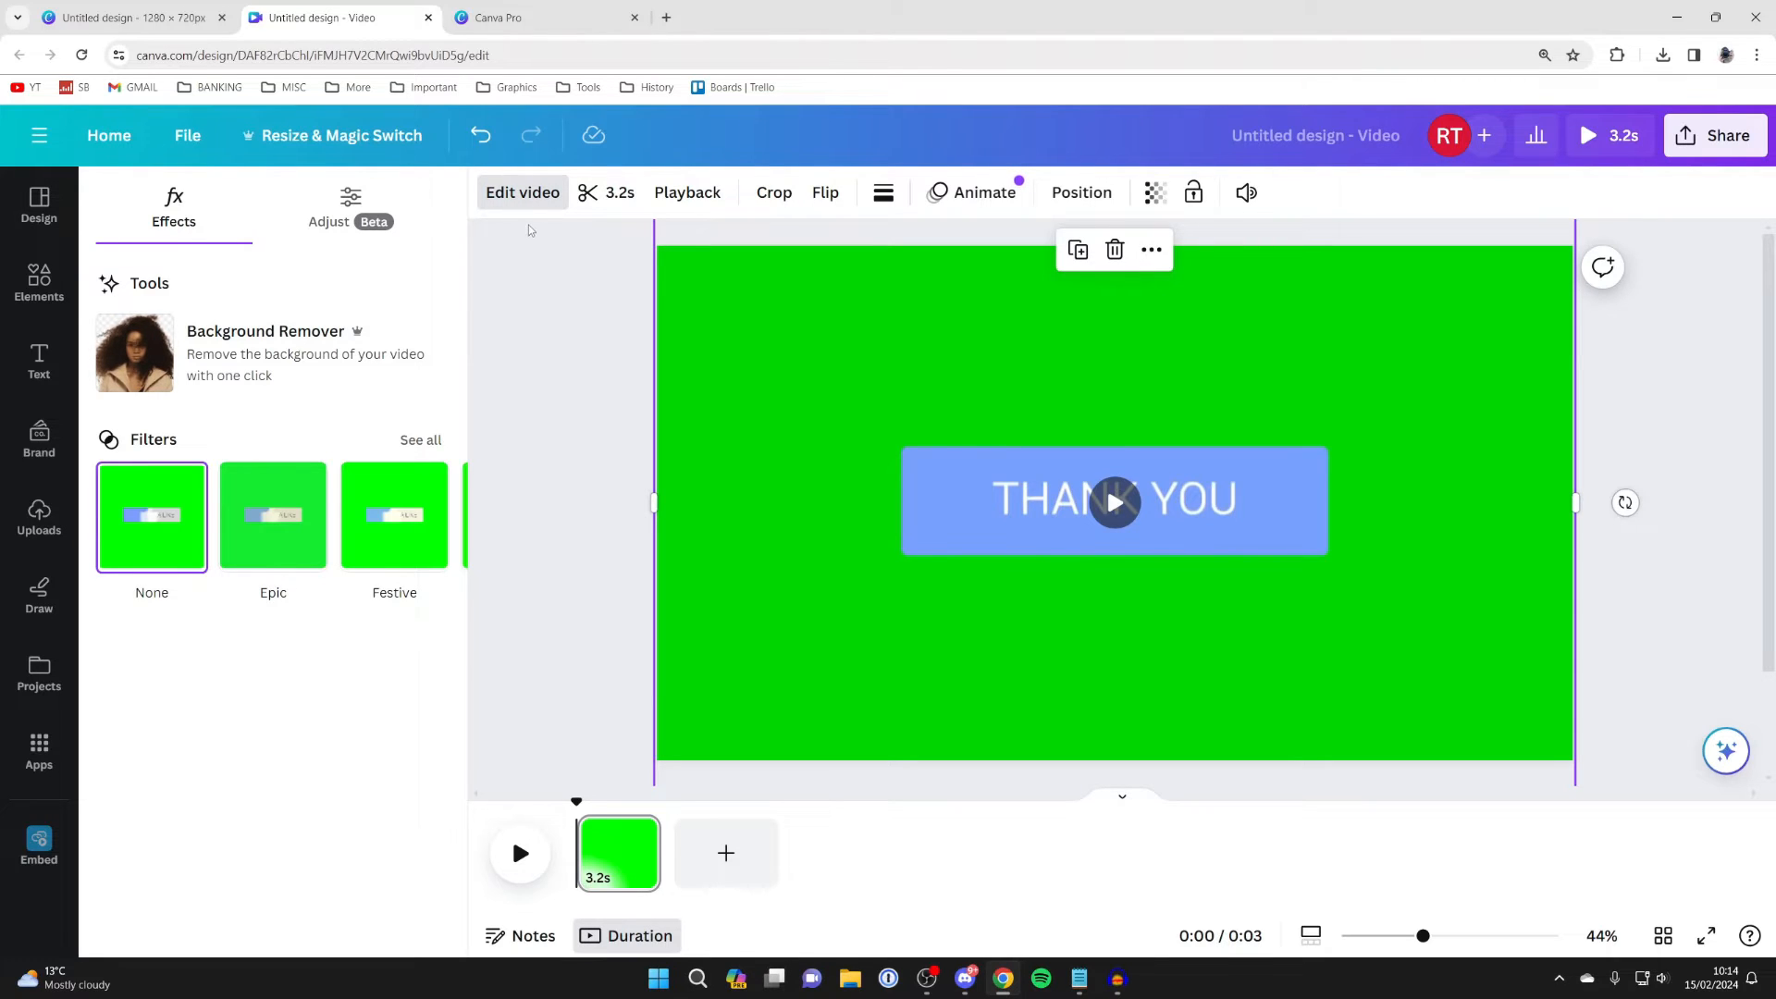
mouse_move(168, 270)
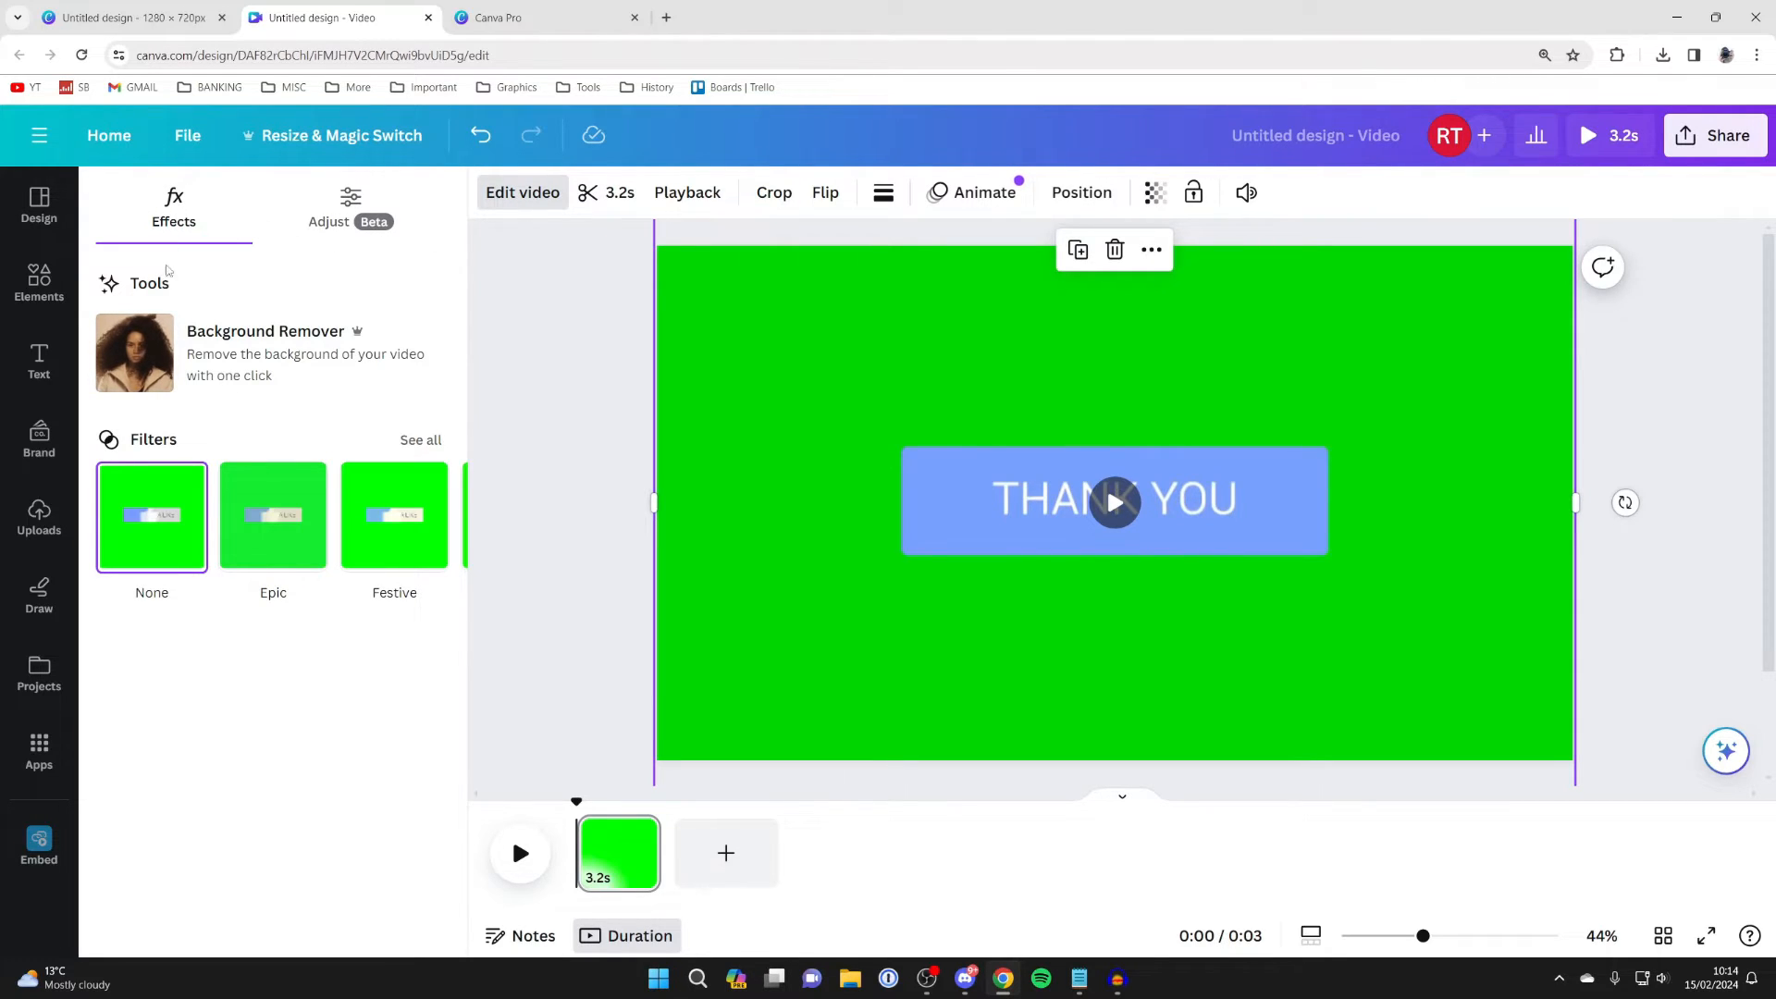
mouse_move(300, 353)
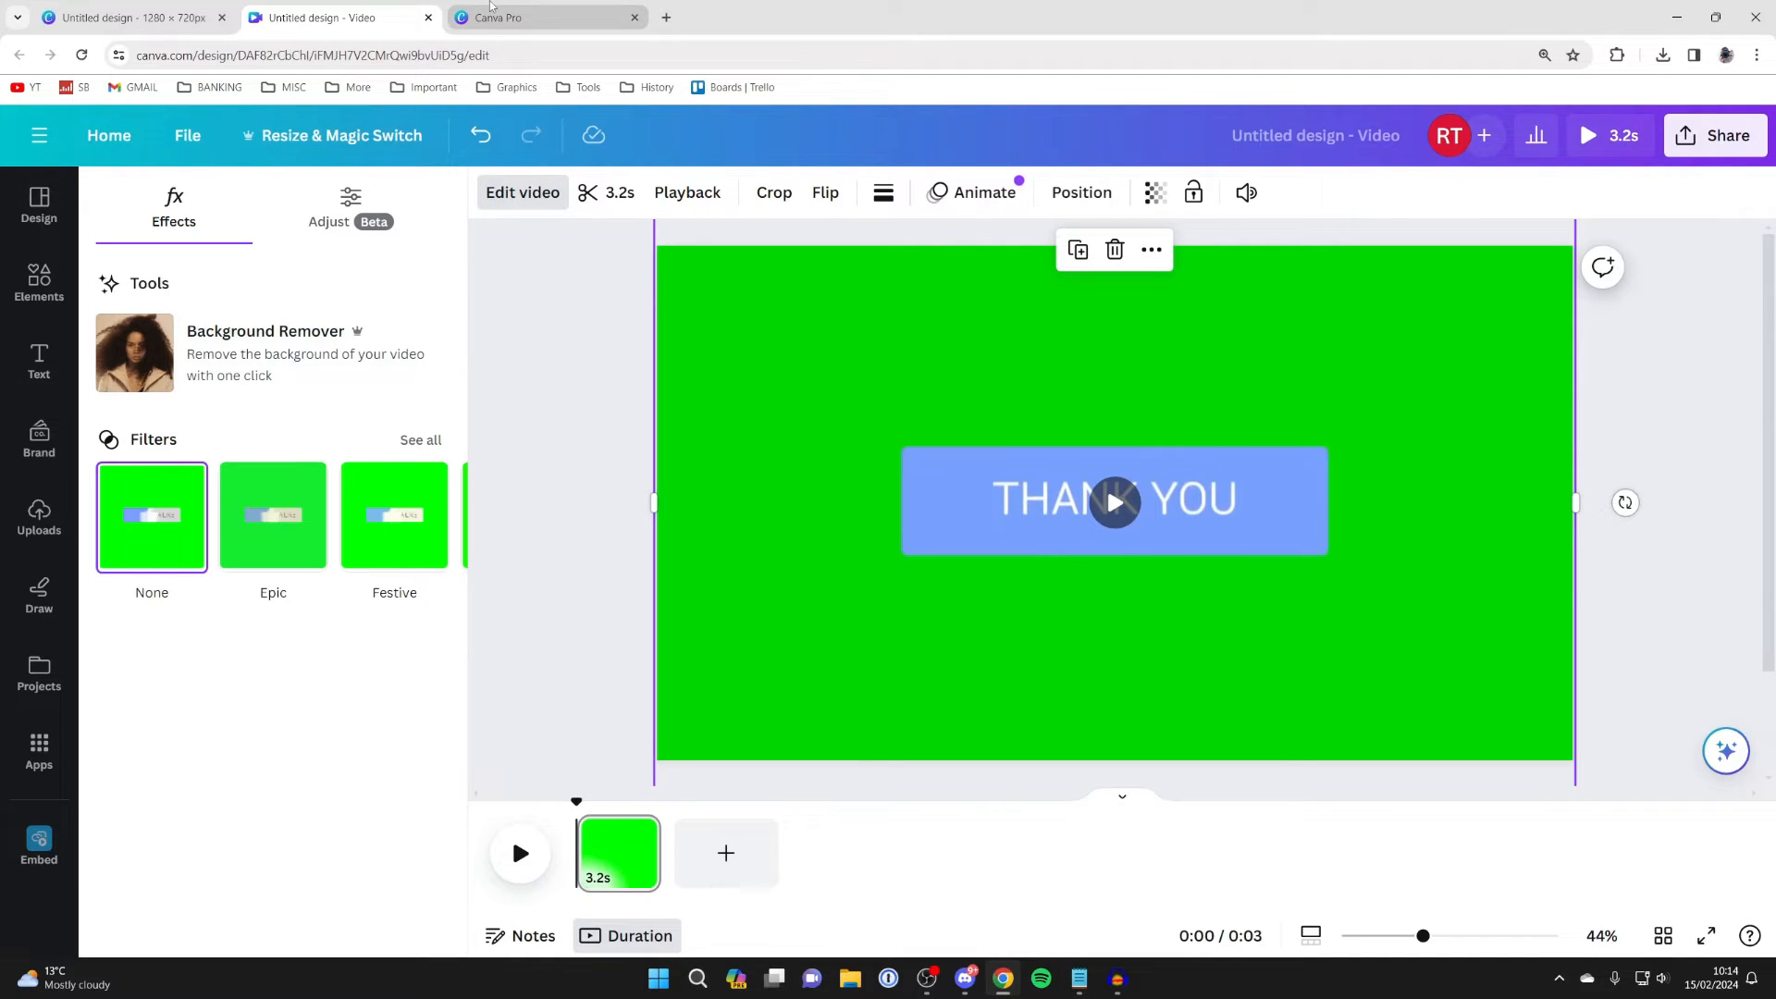
left_click(549, 16)
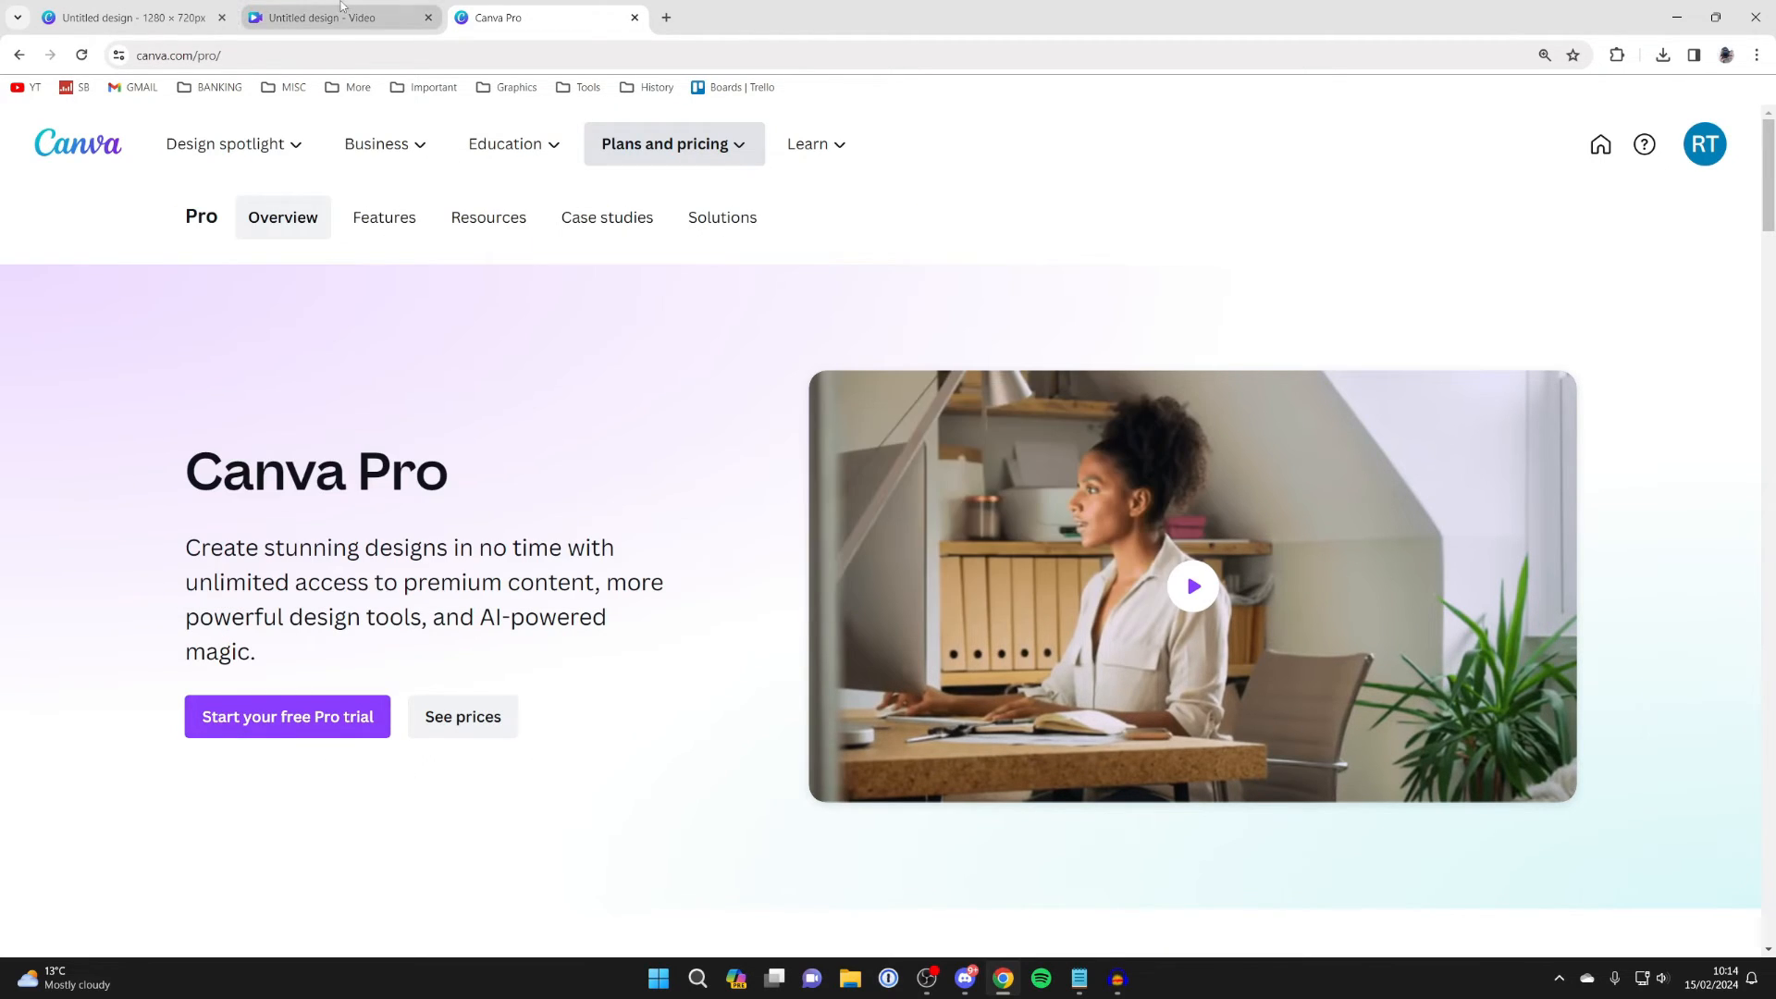
left_click(341, 17)
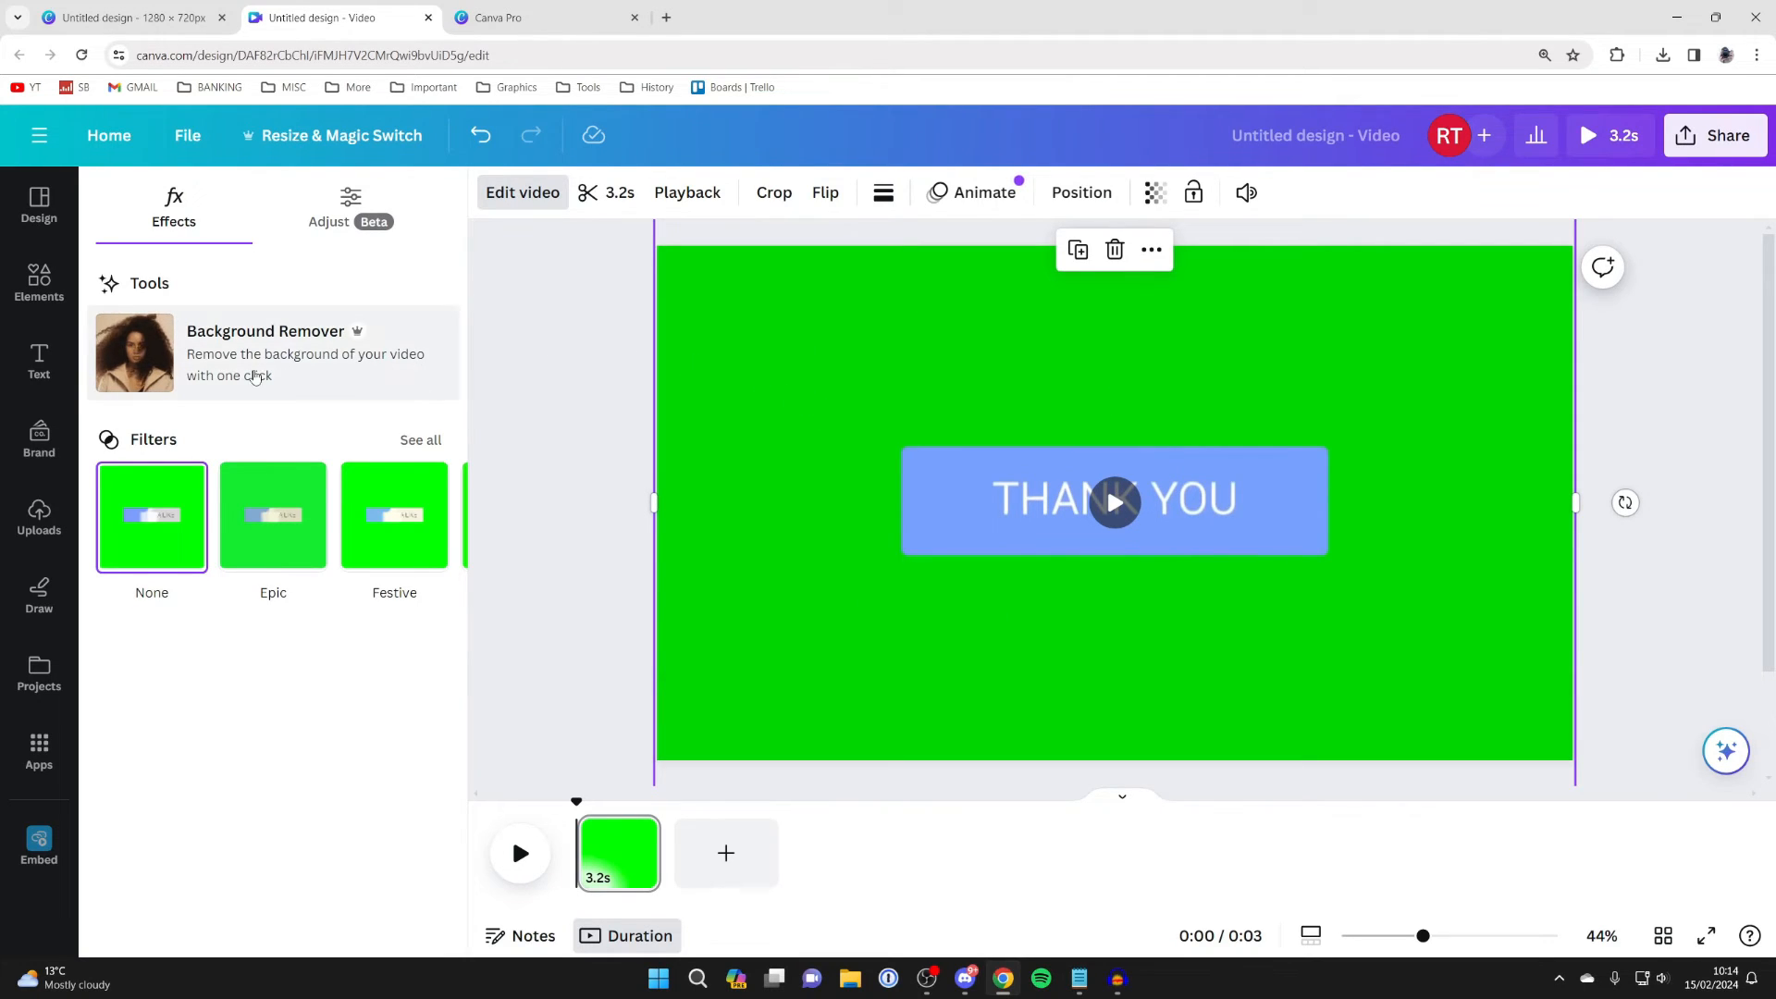
Apply Background Remover to strip the green screen, then play the clip to preview it.
left_click(264, 331)
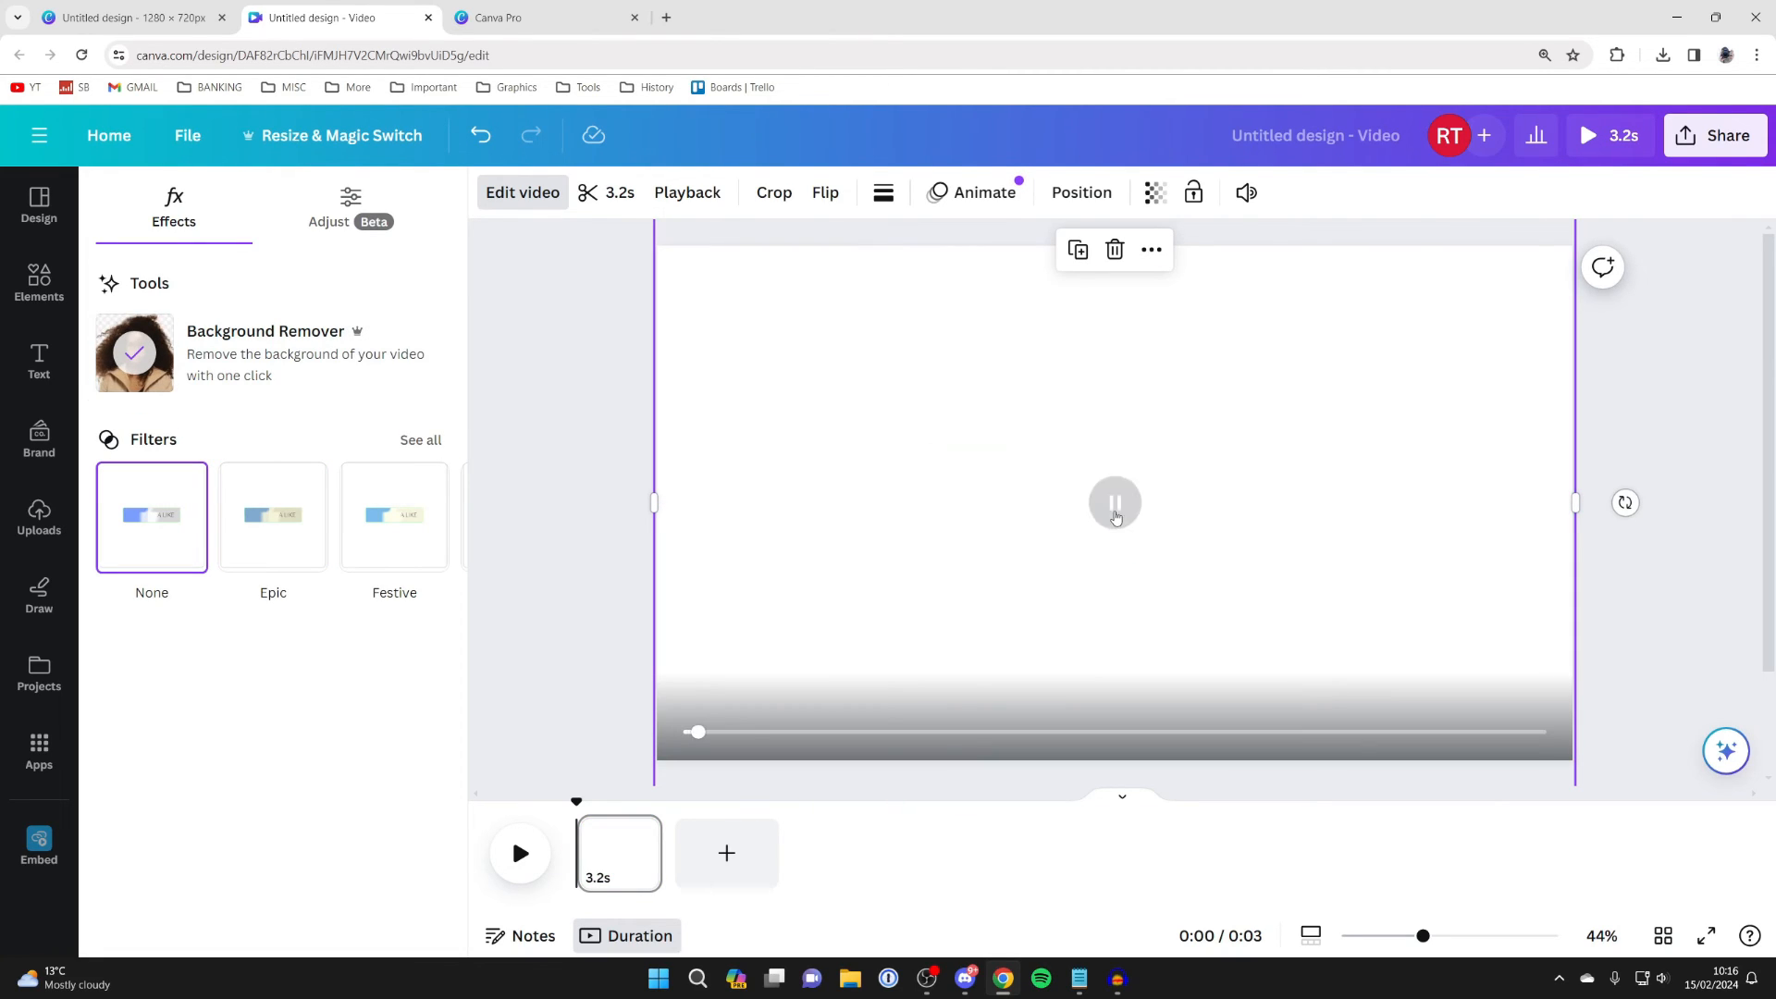
left_click(1114, 504)
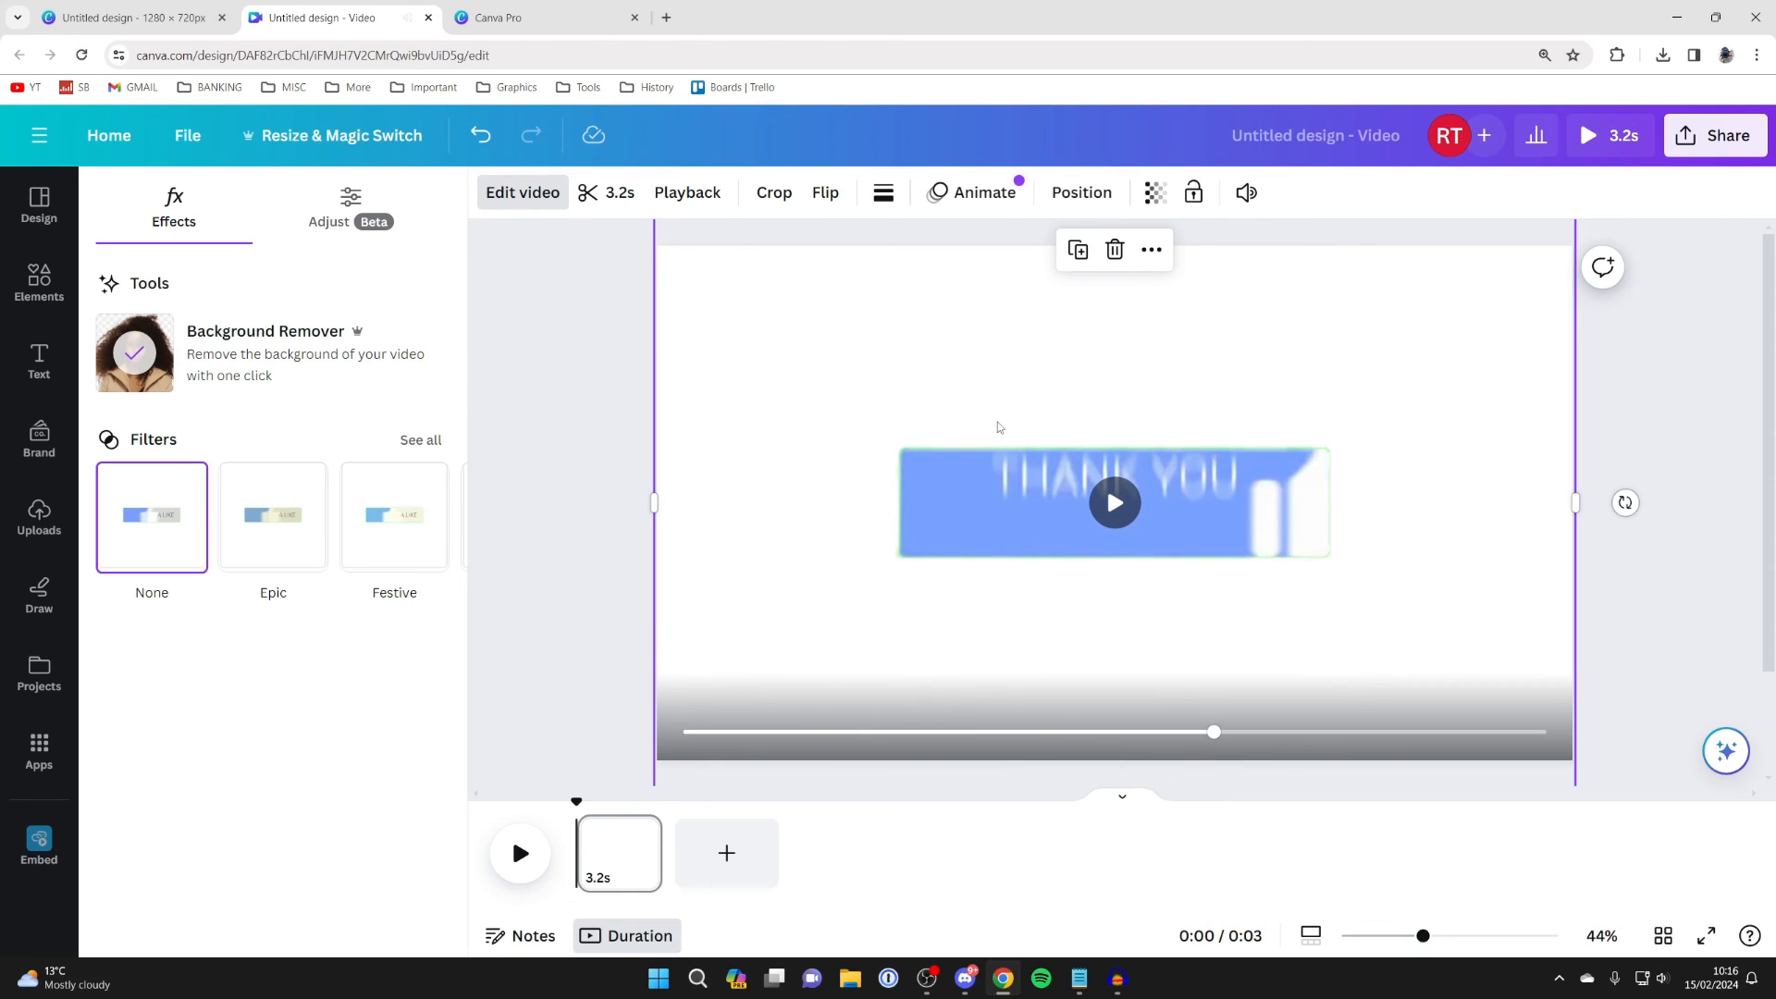
left_click(39, 205)
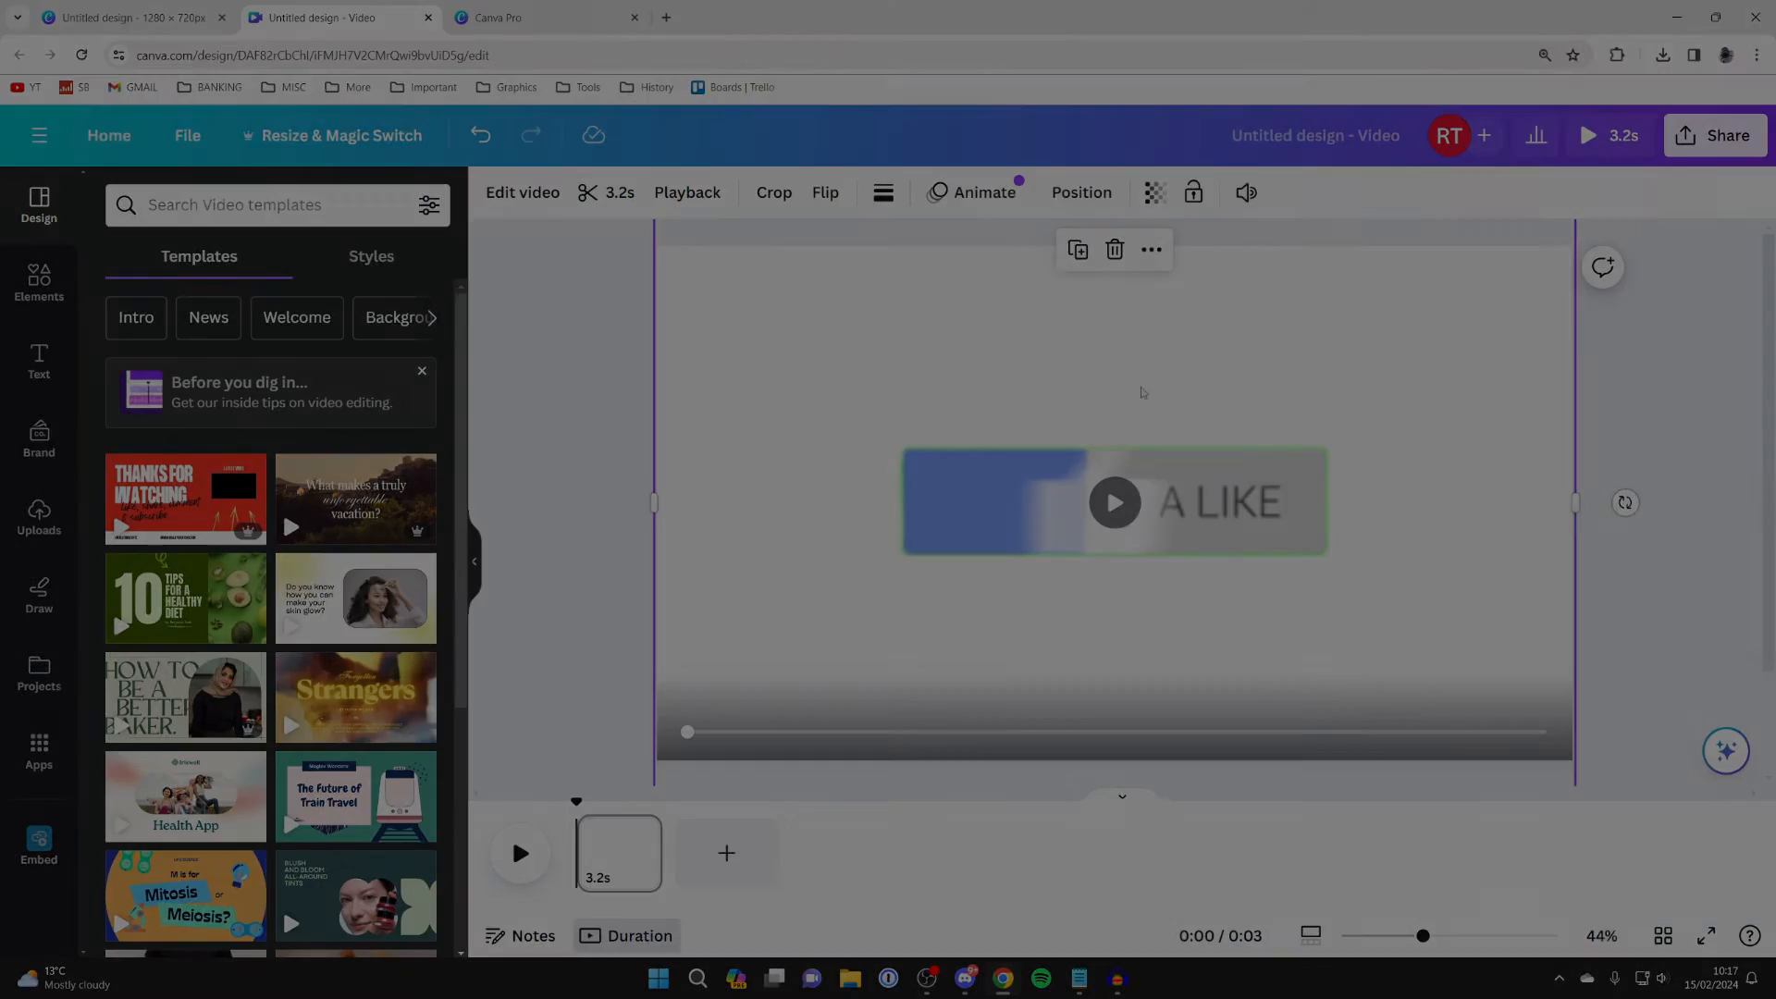